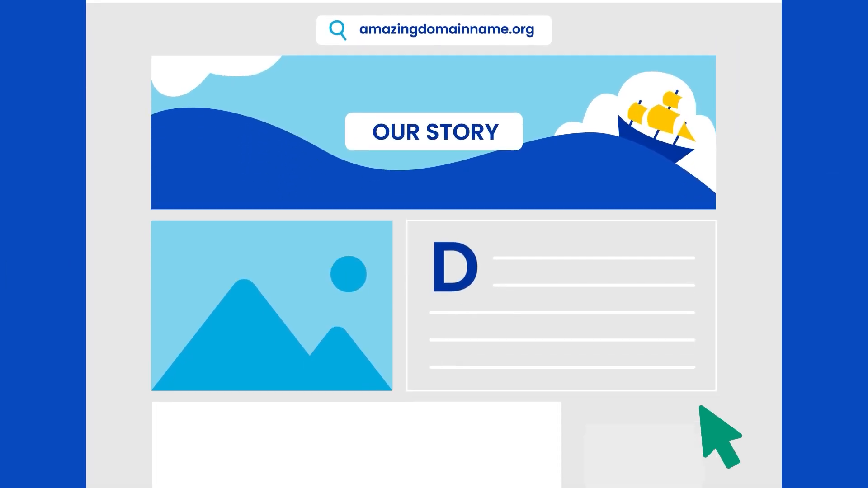
pyautogui.scroll(-3)
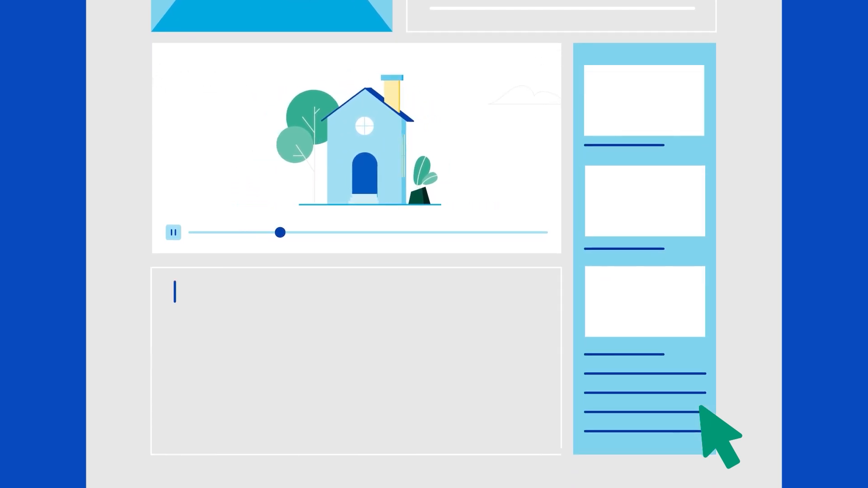
pyautogui.write('Edit Tex')
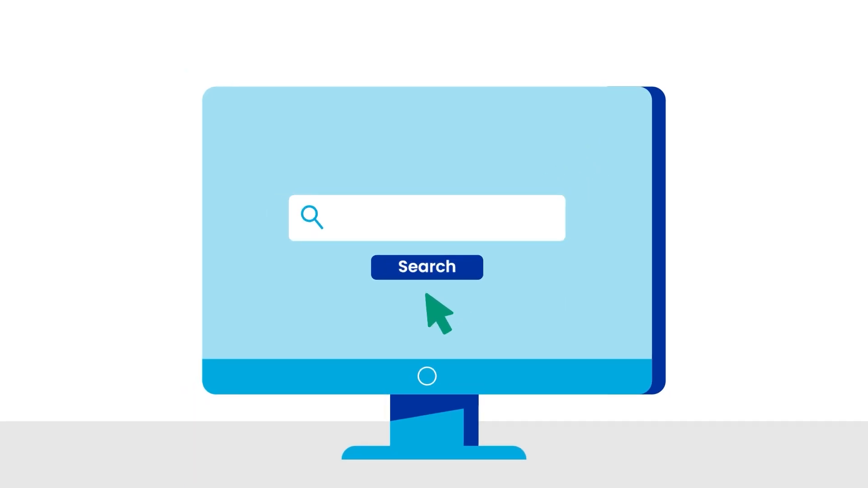
pyautogui.write('Amazing Domain Nam')
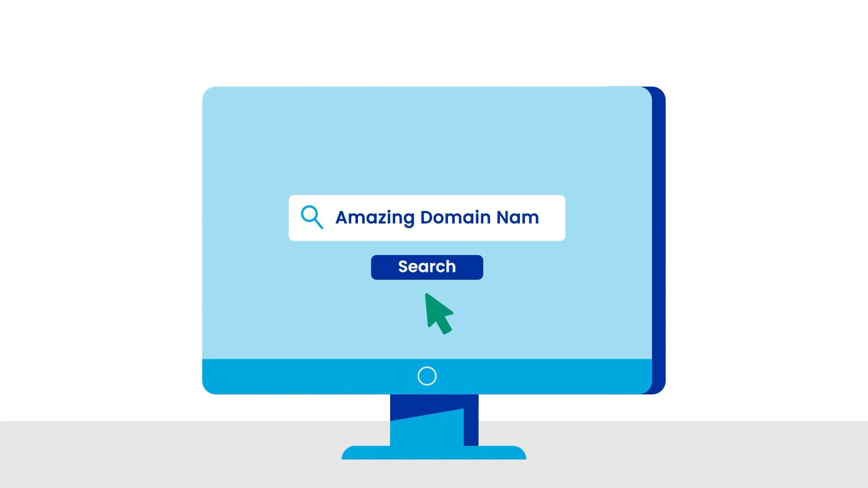